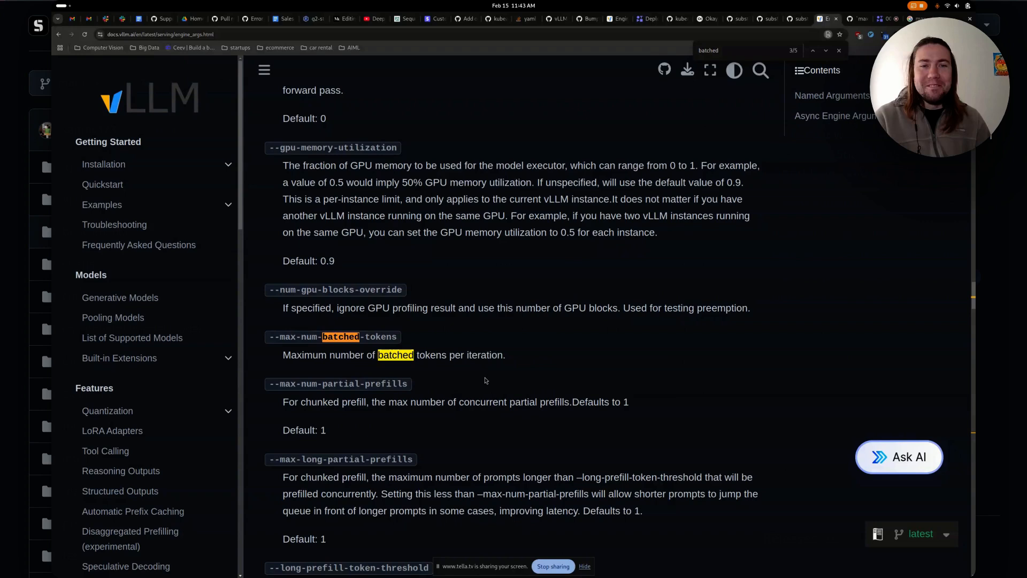
mouse_move(400, 338)
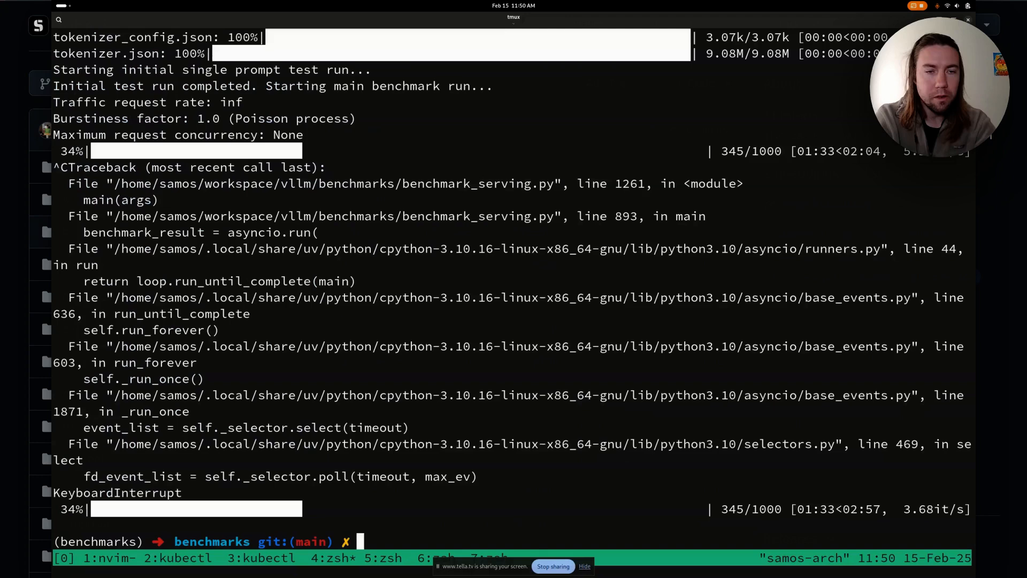
Clear the screen and rerun the benchmark_serving.py ShareGPT benchmark against DeepSeek-R1 8B.
type("clear")
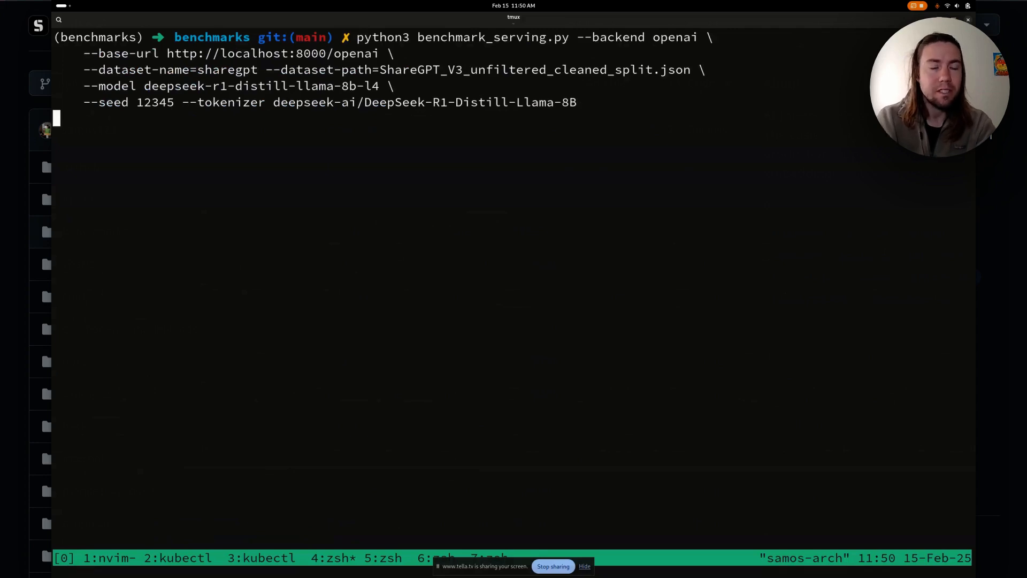
key("Return")
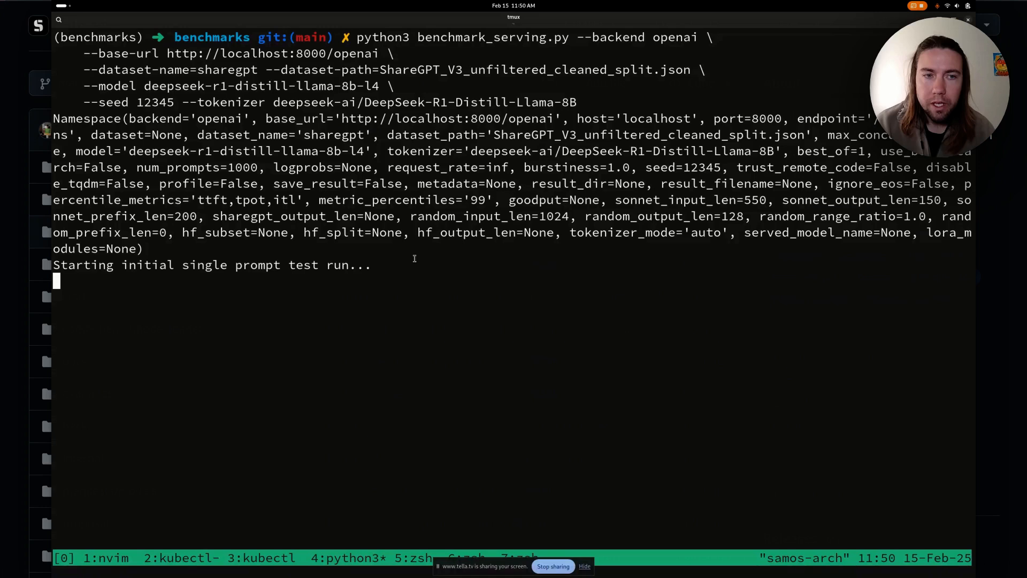
mouse_move(319, 287)
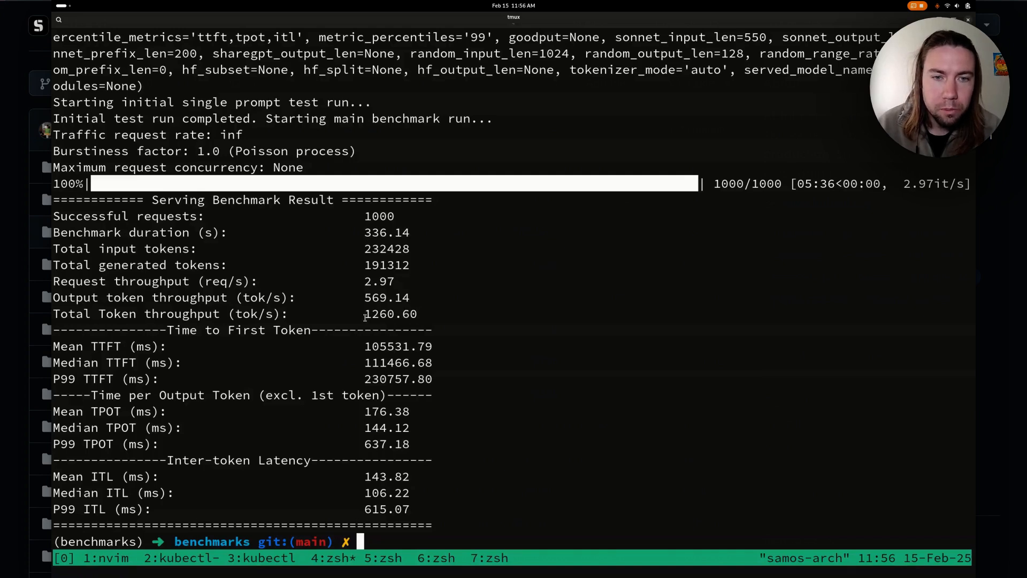
Copy the 1260.60 total tokens/s result into a baseline comment in the model YAML.
double_click(391, 313)
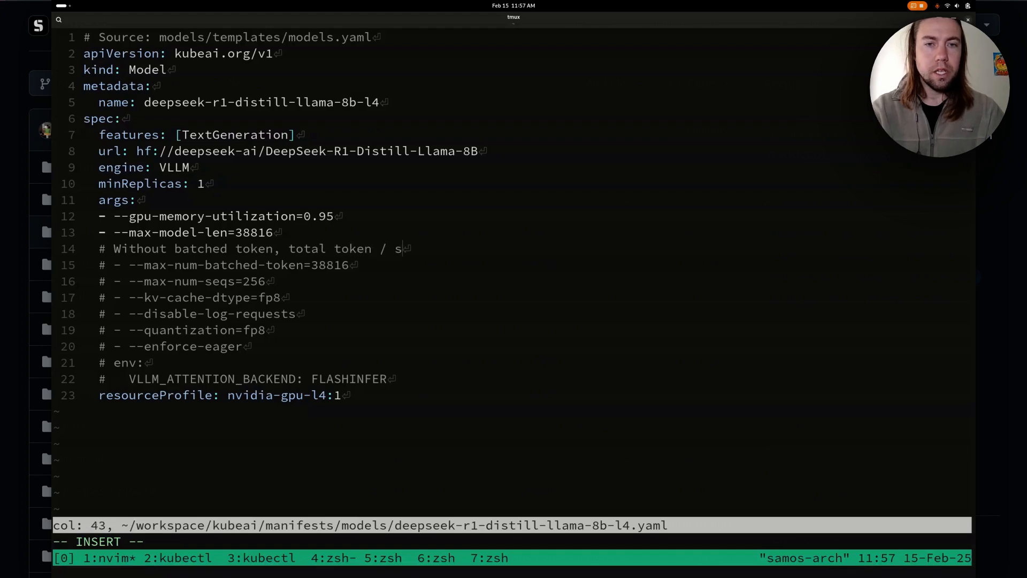
type("1260.60")
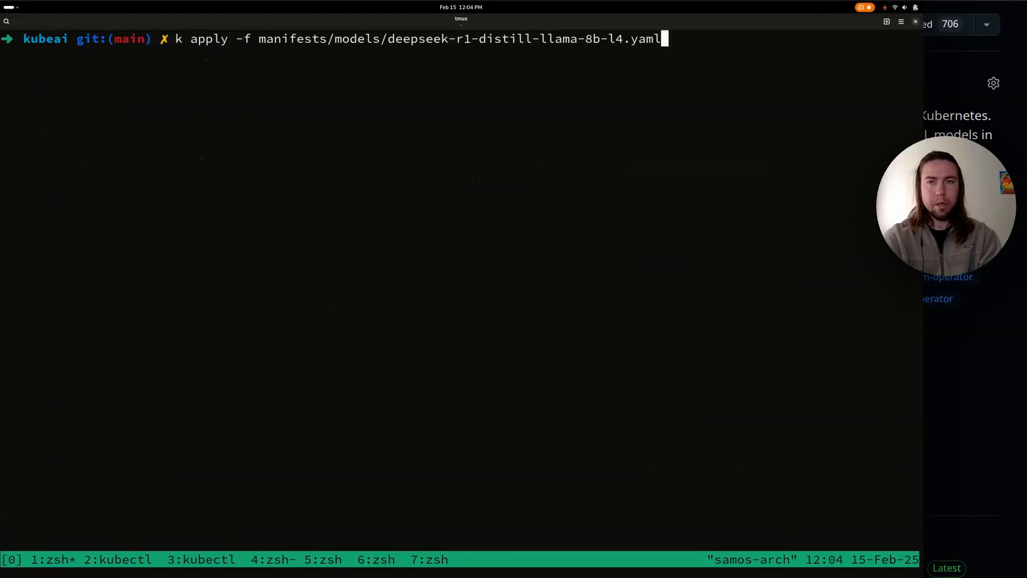
Apply manifests/models/deepseek-r1-distill-llama-8b-l4.yaml to the cluster with kubectl.
key("Return")
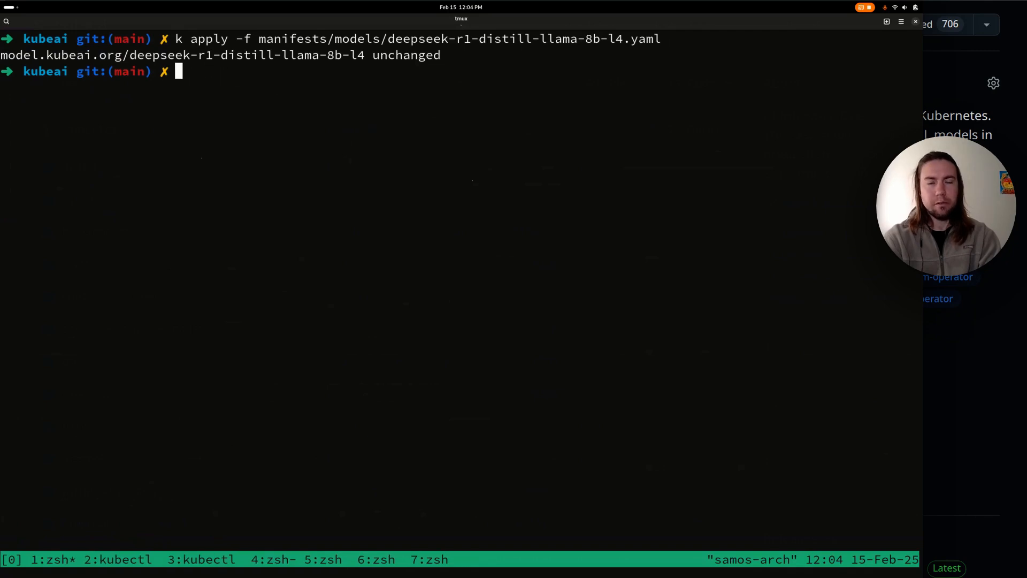
List pods, follow the crashing model pod's logs and grab the 15696 KV-cache token limit from the ValueError.
type("k get pods")
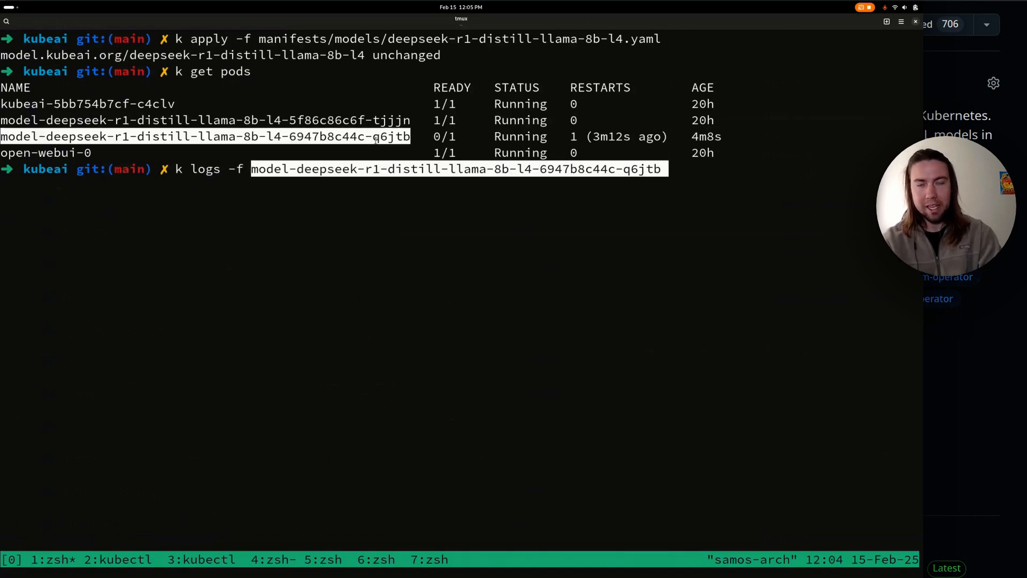
key("Return")
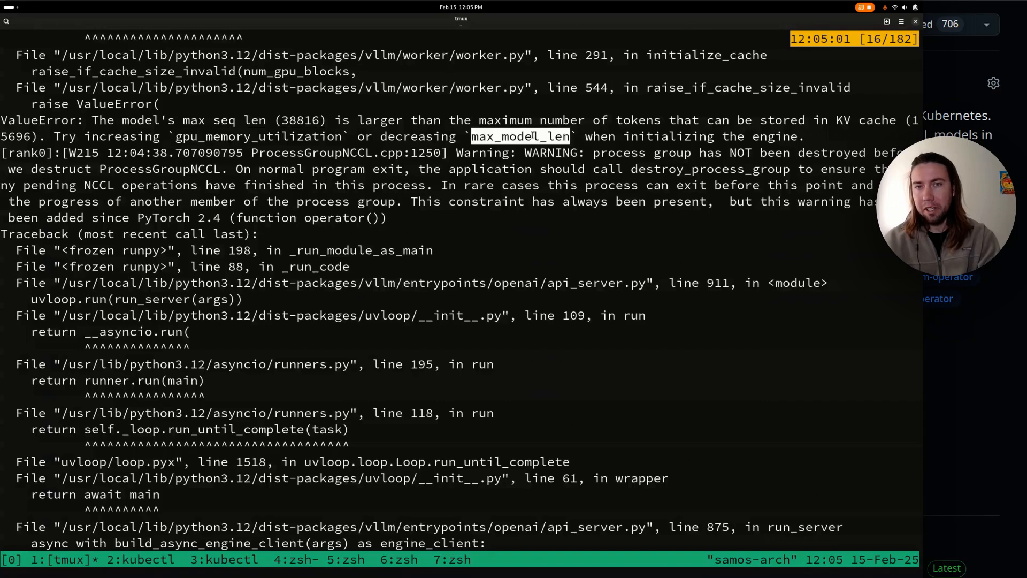
double_click(299, 120)
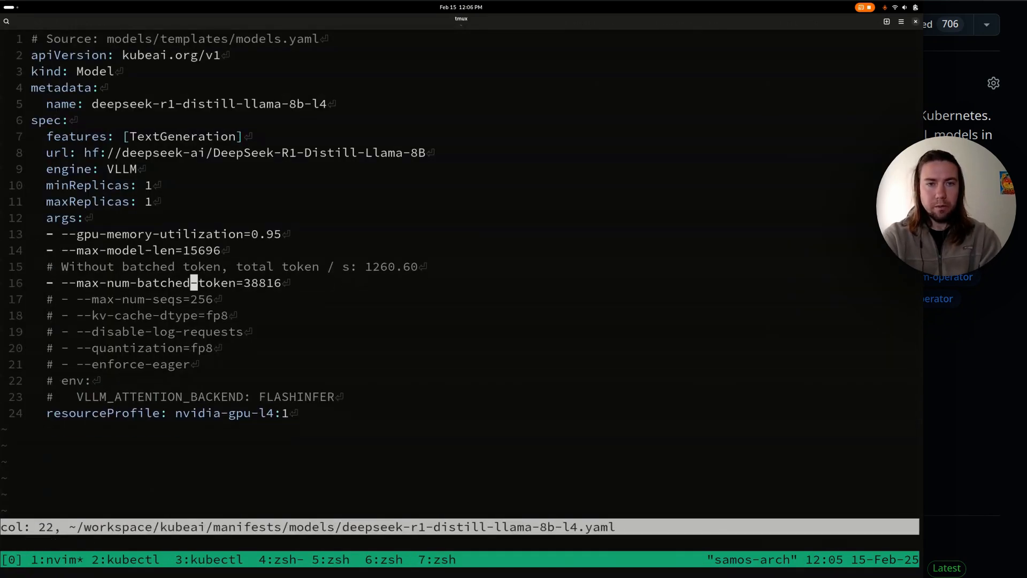
Set max-num-batched-token to 15696, save, and extend the baseline comment with 'with higher seq length'.
type("15696")
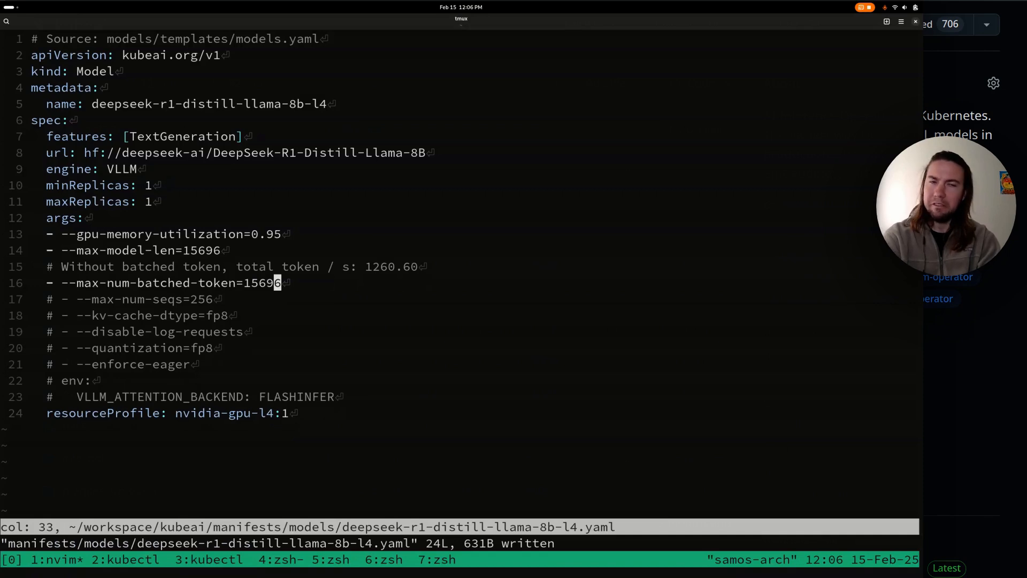
type(":wqa")
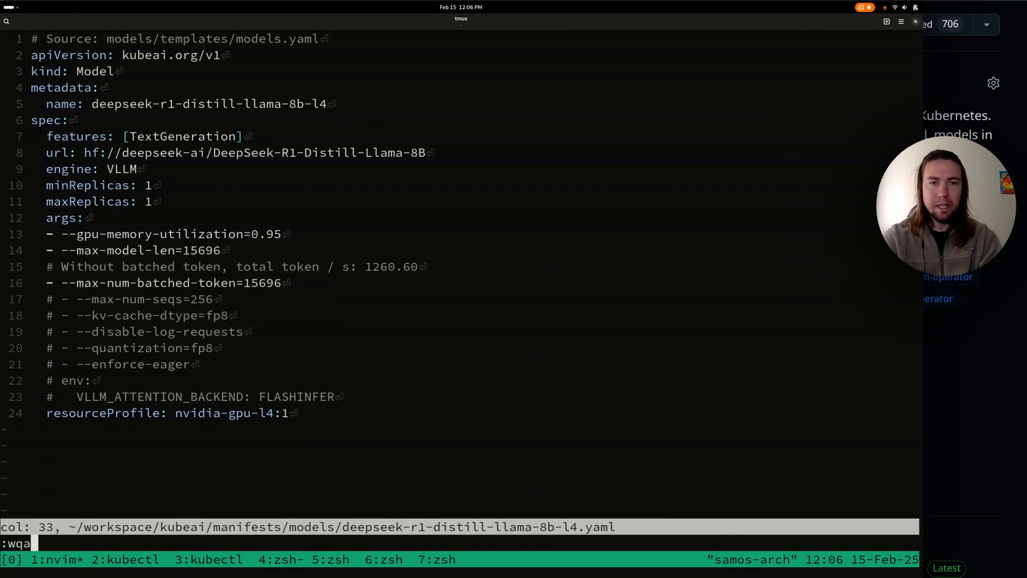
key("Return")
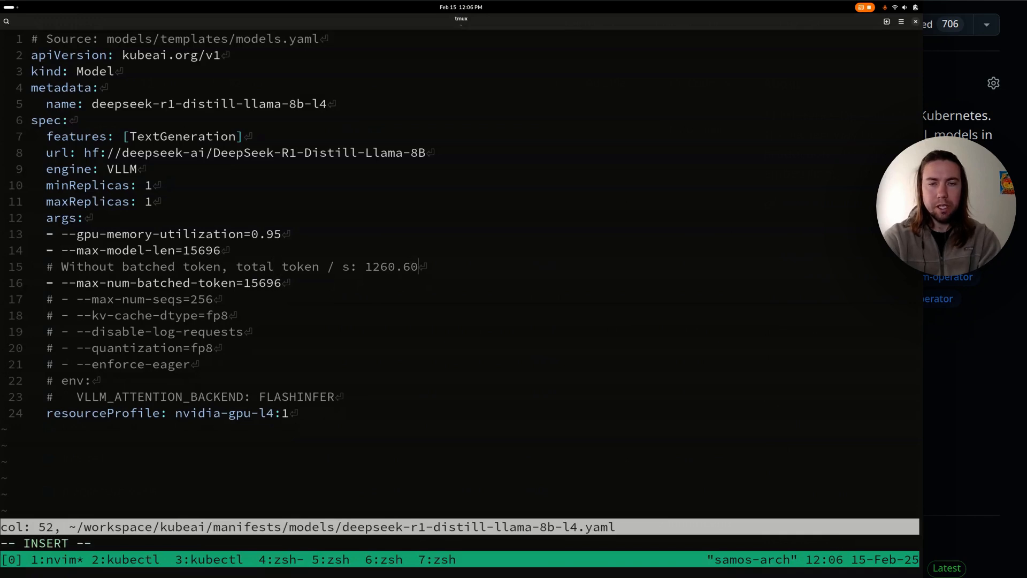
type("with higher eq")
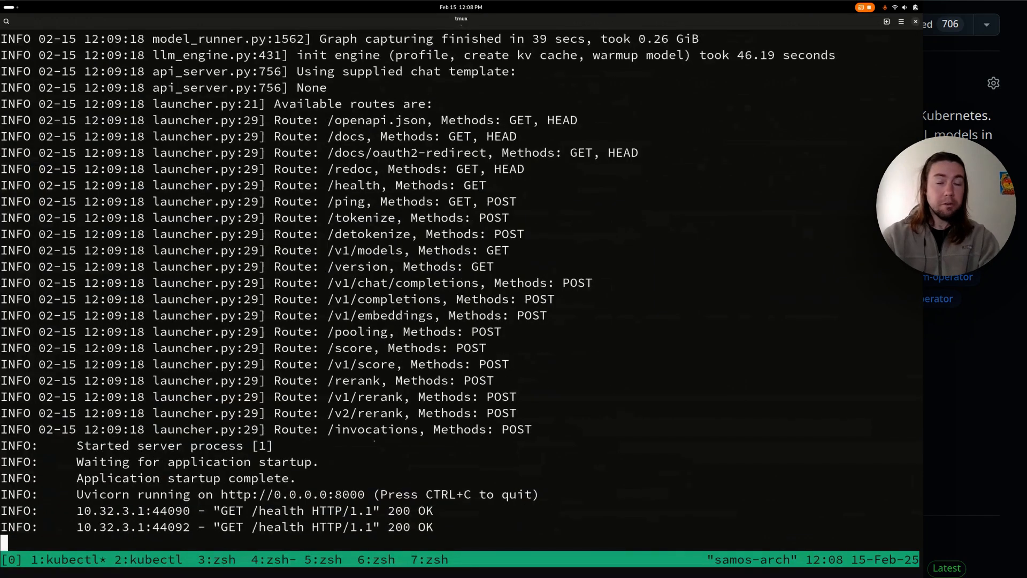
Stop following the server logs and rerun the benchmark, now reaching 1323.66 total tokens/s.
key("ctrl+c")
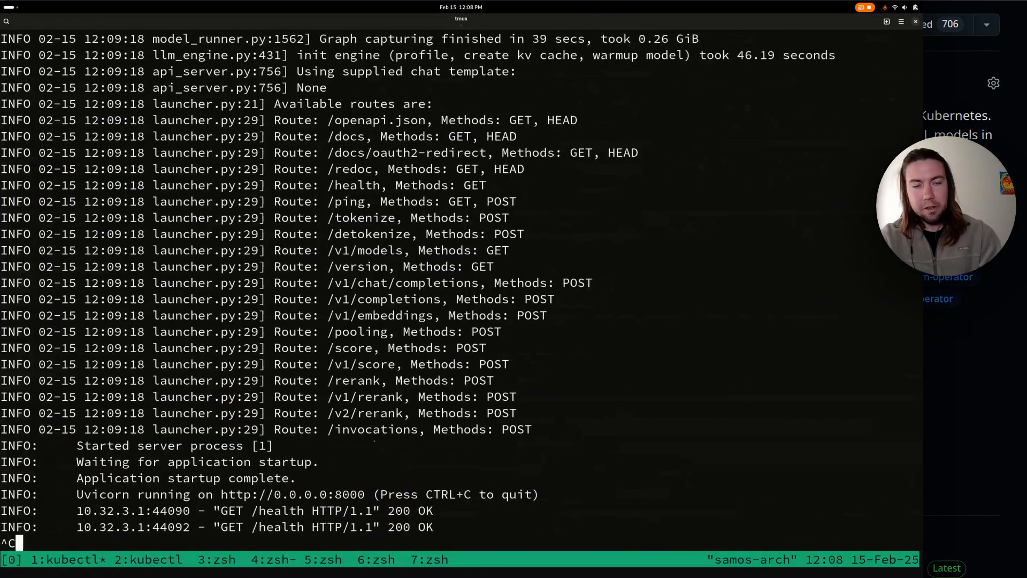
key("ctrl+c")
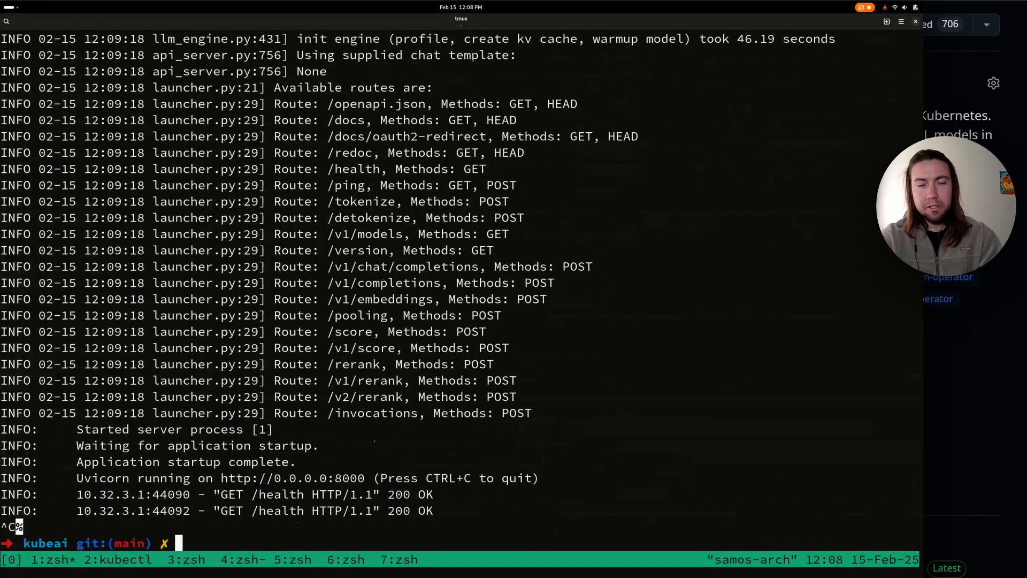
type("vim")
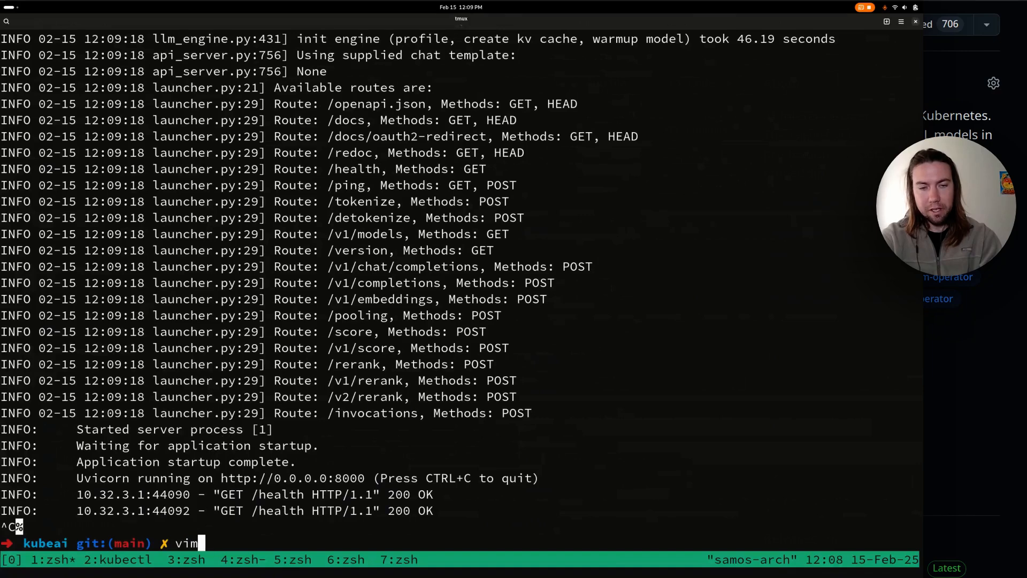
key("Return")
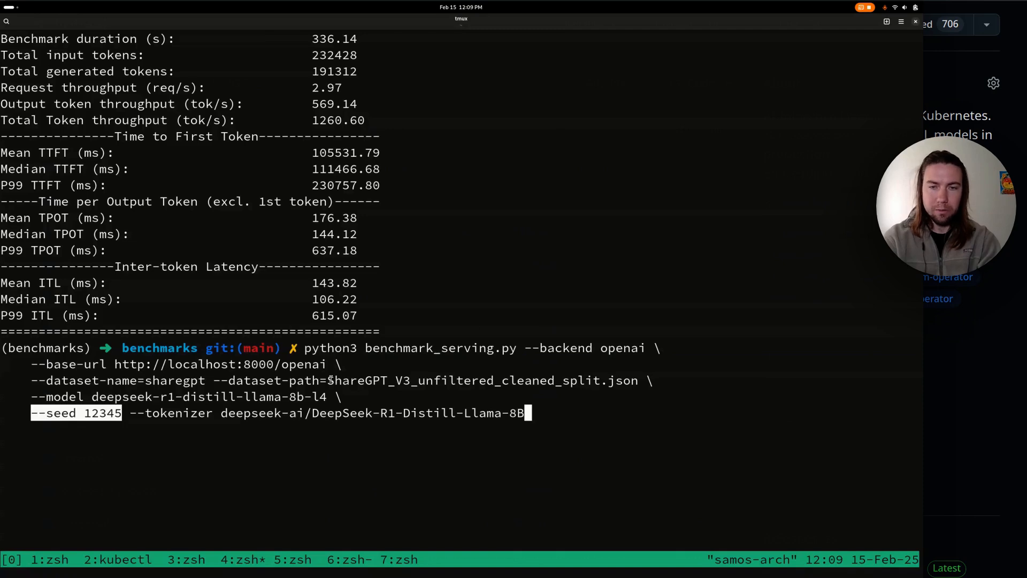
key("Return")
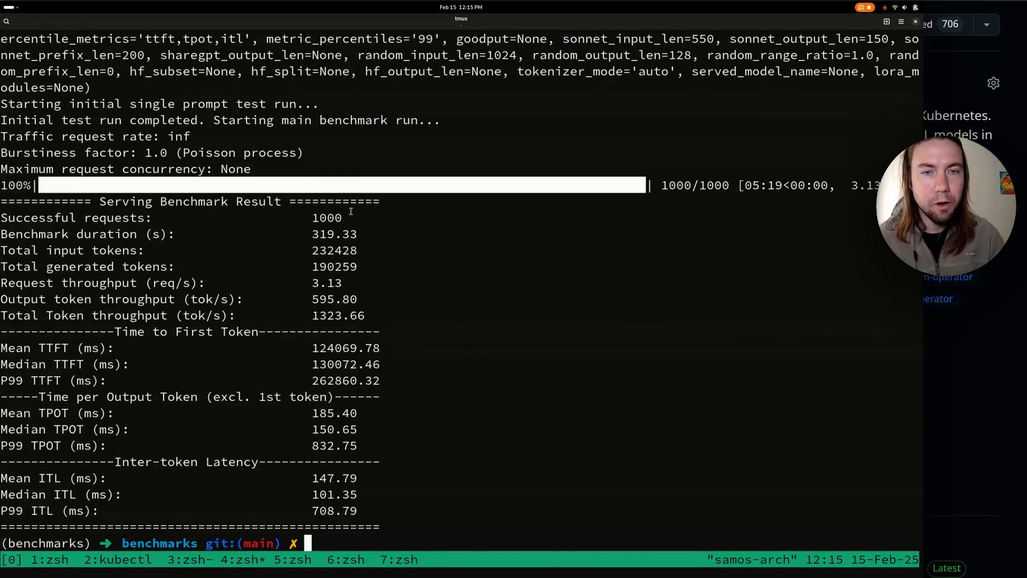
Copy the 1323.66 result and reopen the DeepSeek-R1 manifest in vim for a new comment line.
double_click(334, 234)
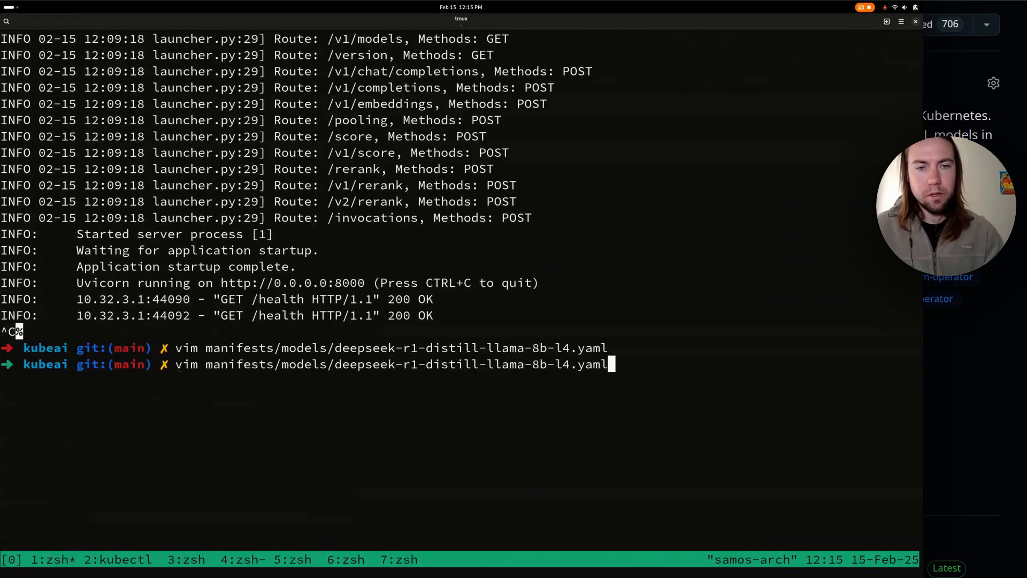
key("Return")
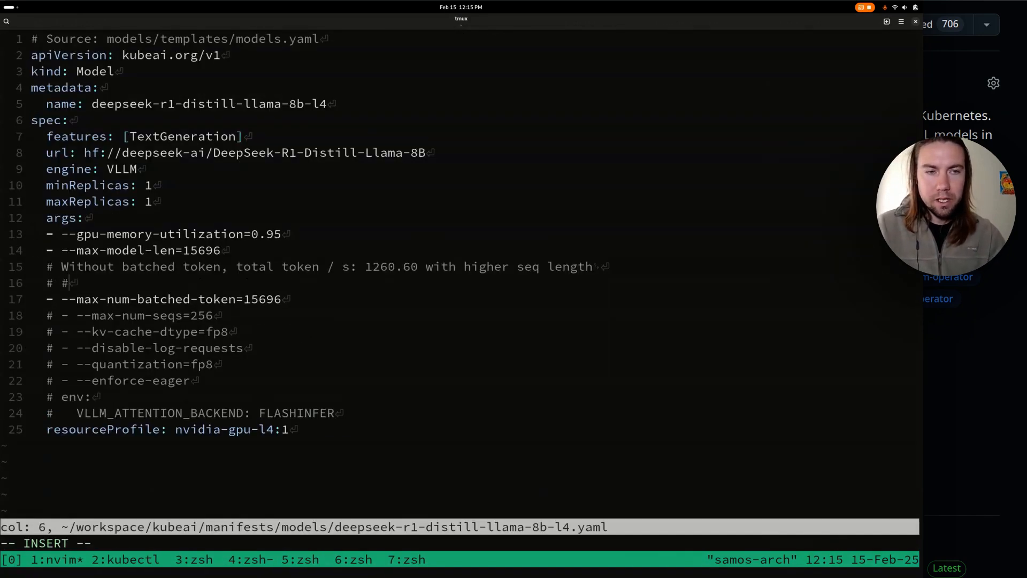
Write the comment '# With 1323.66 ~5% improvement' beneath the baseline throughput note.
type("With")
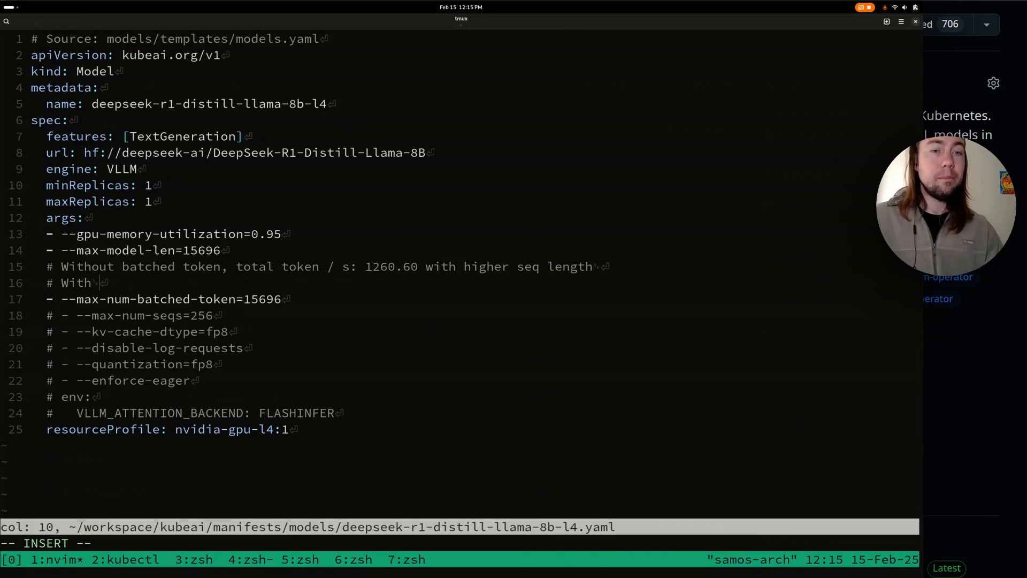
type("1323.66 ~")
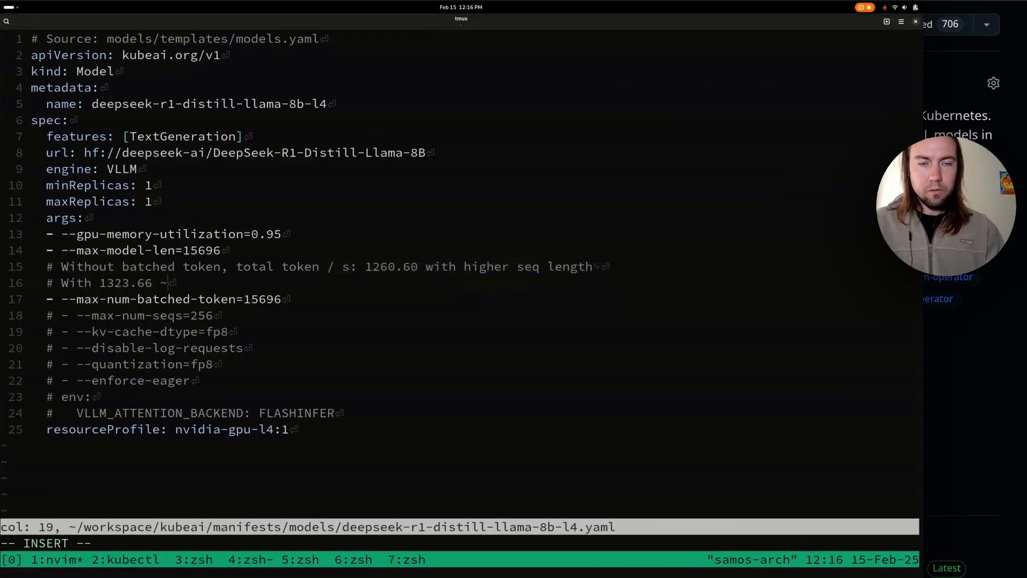
type("5% improv")
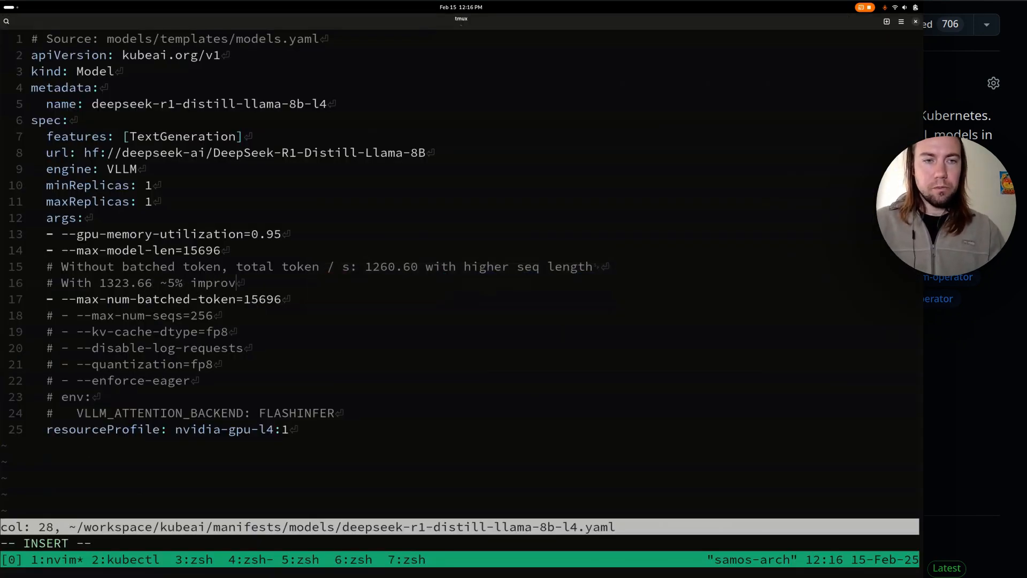